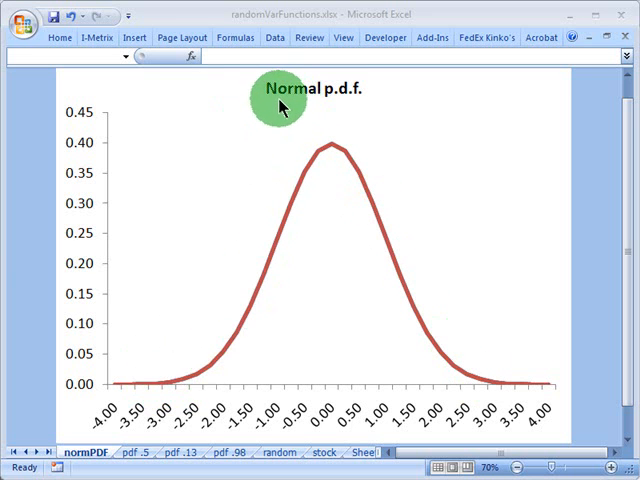
{"action": "mouse_move", "coordinate": [328, 104]}
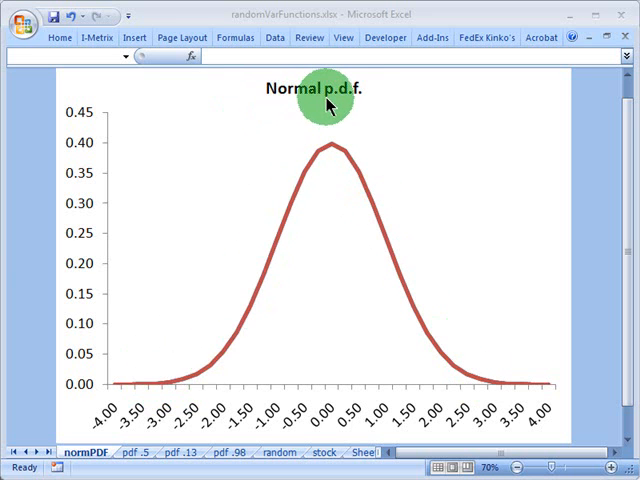
{"action": "mouse_move", "coordinate": [358, 104]}
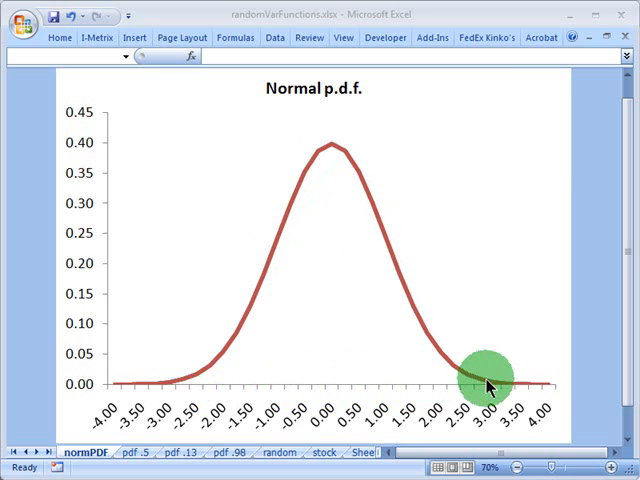
{"action": "mouse_move", "coordinate": [190, 396]}
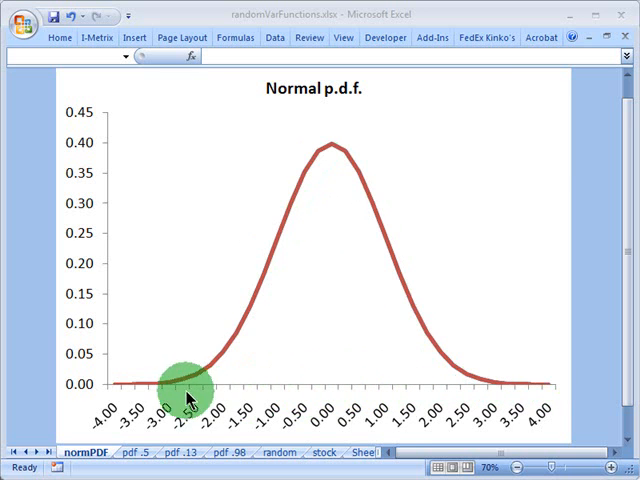
{"action": "mouse_move", "coordinate": [490, 390]}
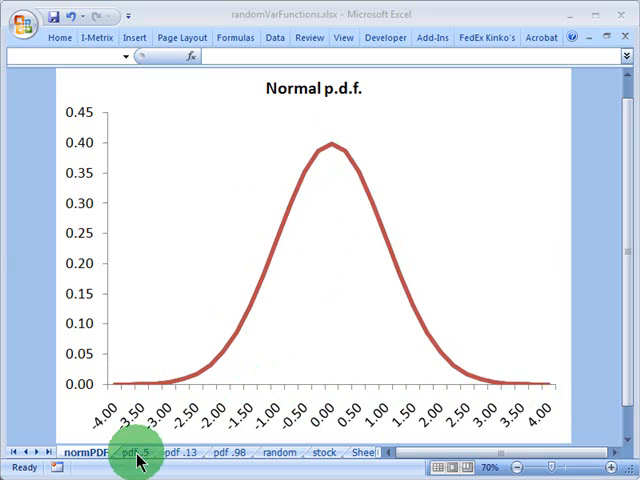
Show the 'pdf .5' sheet with the left half shaded under =normsinv(50%) = 0.0.
{"action": "left_click", "coordinate": [144, 452]}
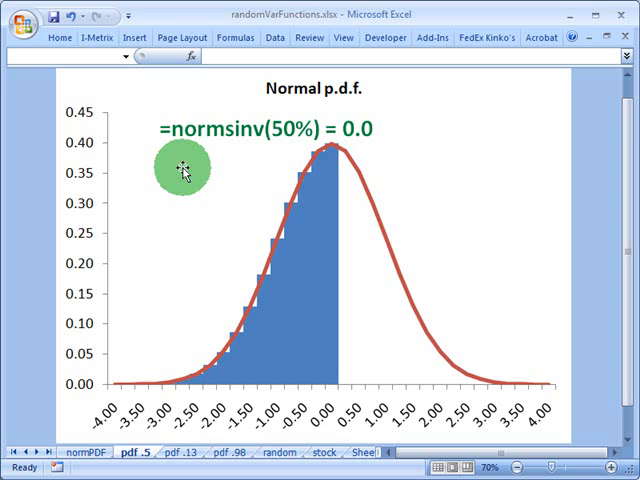
{"action": "mouse_move", "coordinate": [180, 144]}
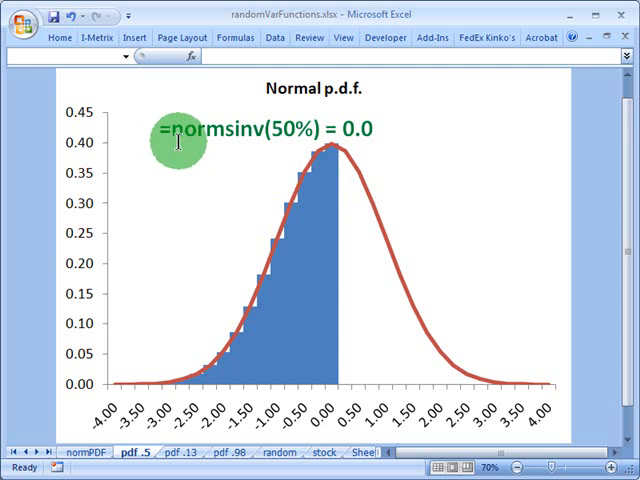
{"action": "mouse_move", "coordinate": [264, 140]}
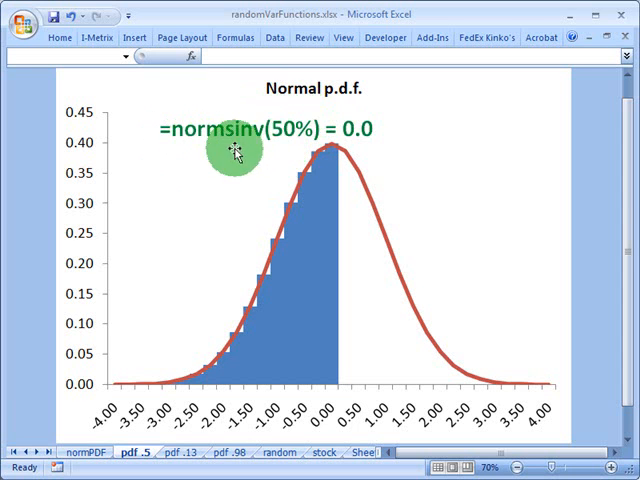
{"action": "mouse_move", "coordinate": [300, 144]}
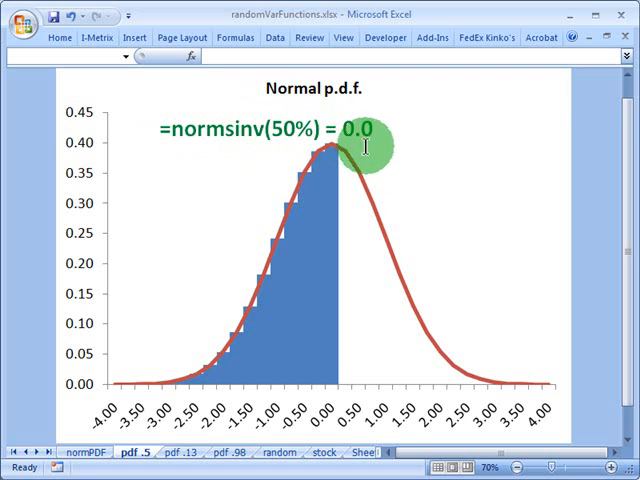
{"action": "mouse_move", "coordinate": [344, 310]}
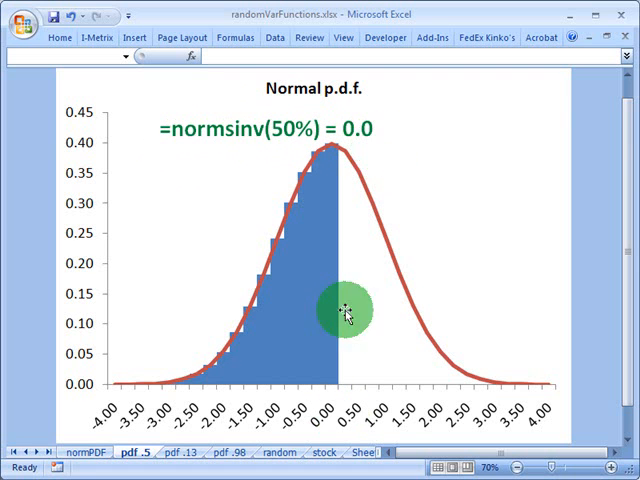
{"action": "mouse_move", "coordinate": [340, 240]}
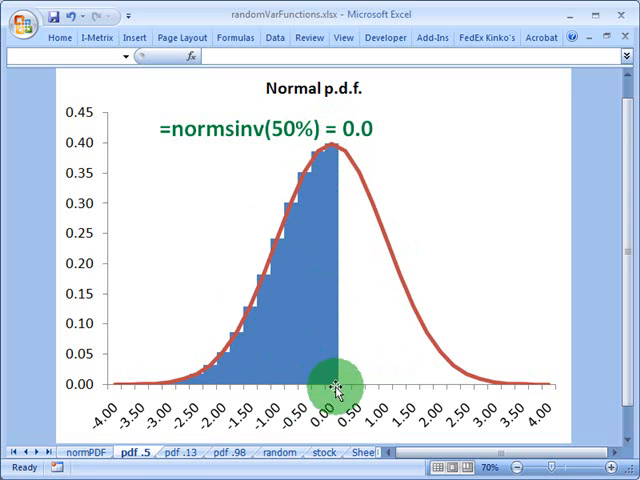
{"action": "mouse_move", "coordinate": [182, 182]}
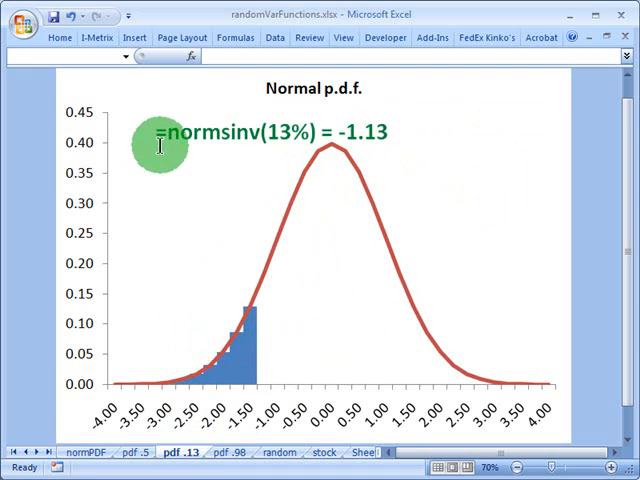
{"action": "mouse_move", "coordinate": [296, 148]}
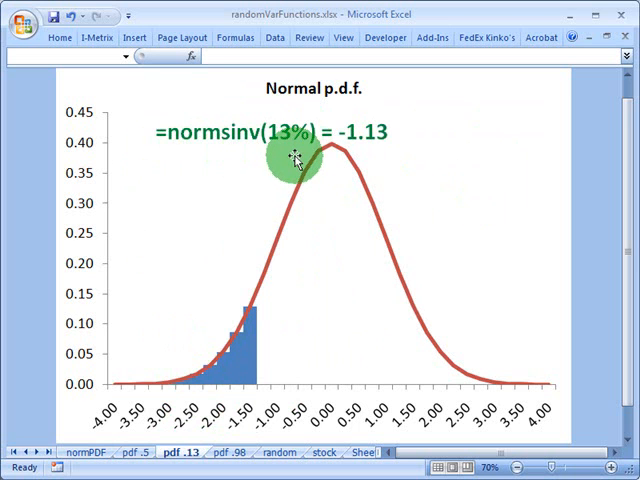
{"action": "mouse_move", "coordinate": [324, 148]}
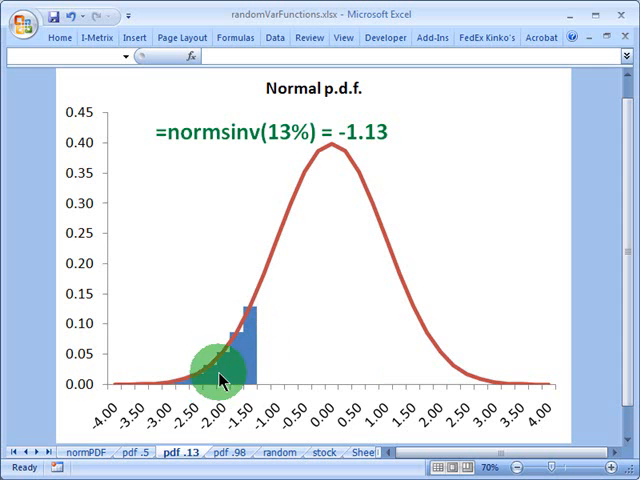
{"action": "mouse_move", "coordinate": [410, 282]}
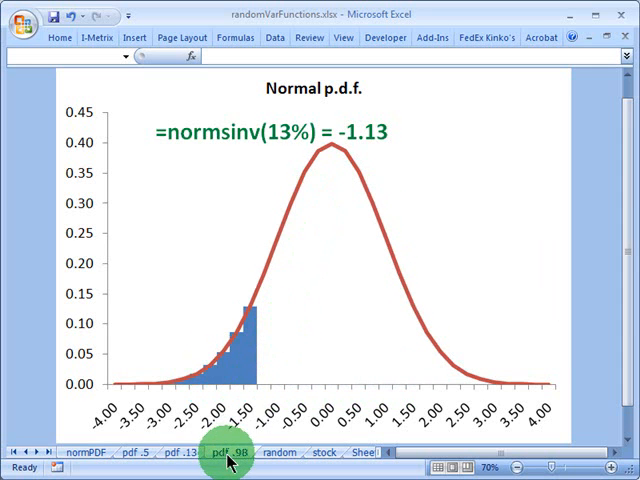
Show the 'pdf .98' sheet shaded up to +2.00 under =normsinv(98%) = +2.00.
{"action": "left_click", "coordinate": [222, 452]}
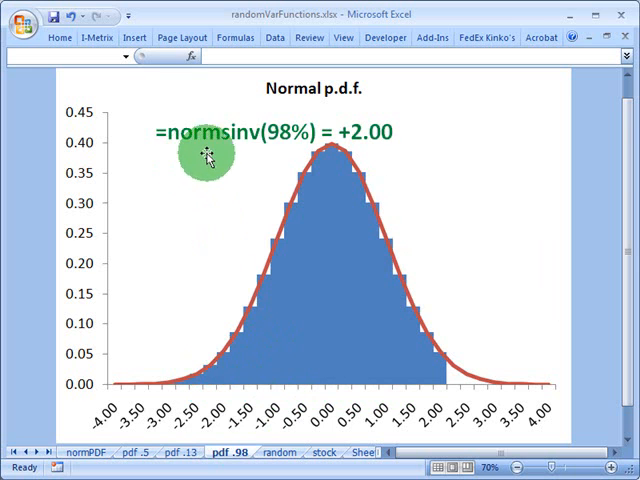
{"action": "mouse_move", "coordinate": [464, 396]}
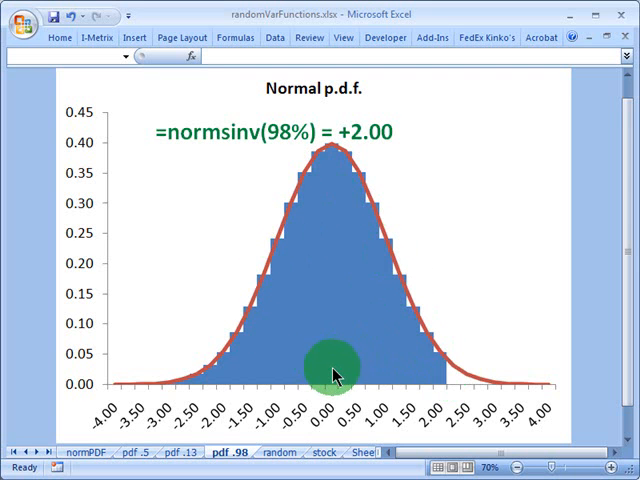
{"action": "mouse_move", "coordinate": [196, 316]}
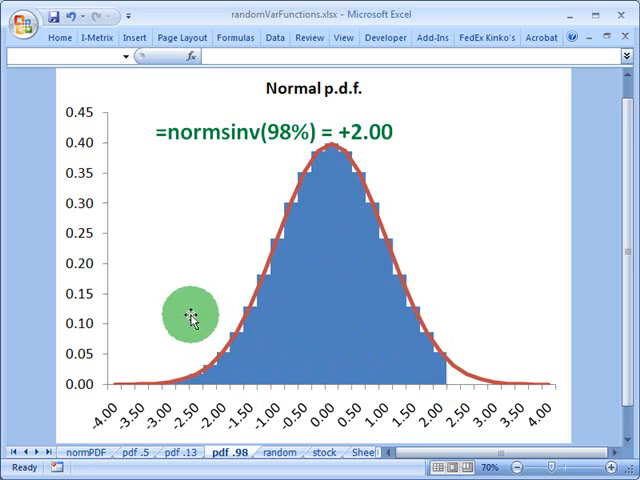
{"action": "mouse_move", "coordinate": [280, 156]}
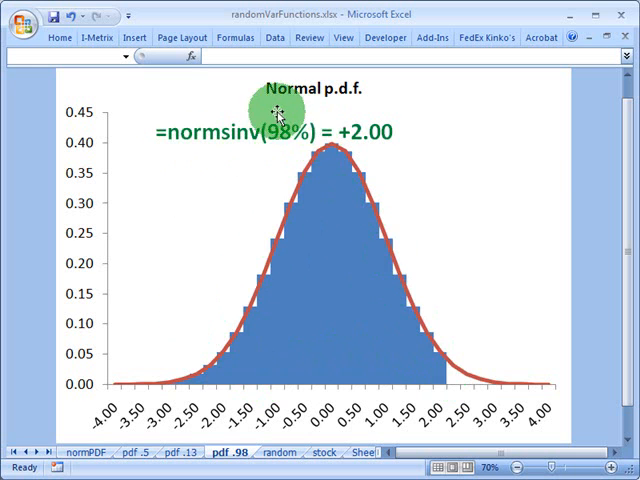
{"action": "mouse_move", "coordinate": [280, 150]}
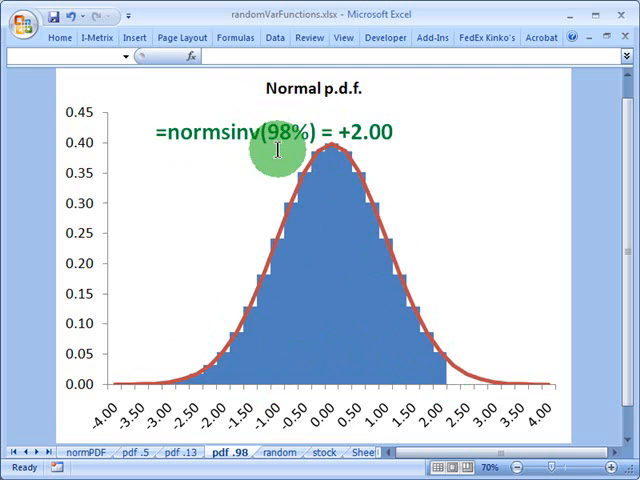
{"action": "mouse_move", "coordinate": [350, 230]}
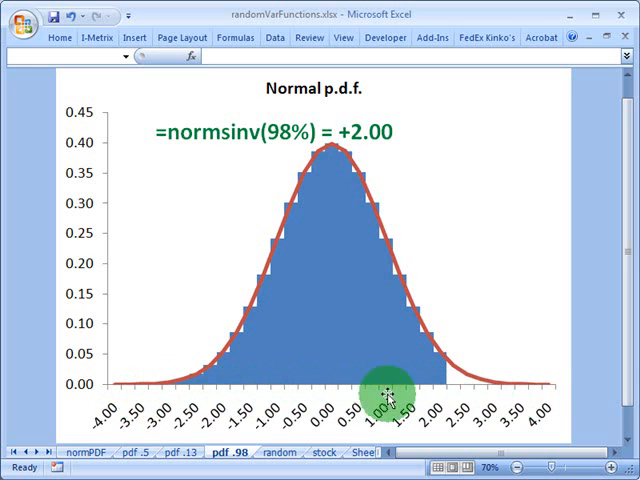
{"action": "mouse_move", "coordinate": [360, 328]}
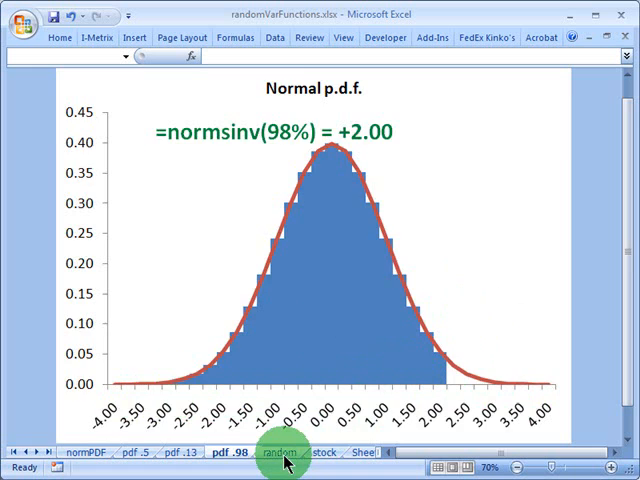
Show the random sheet and inspect the NORMSINV mean, standard deviation and column heading cells.
{"action": "left_click", "coordinate": [280, 452]}
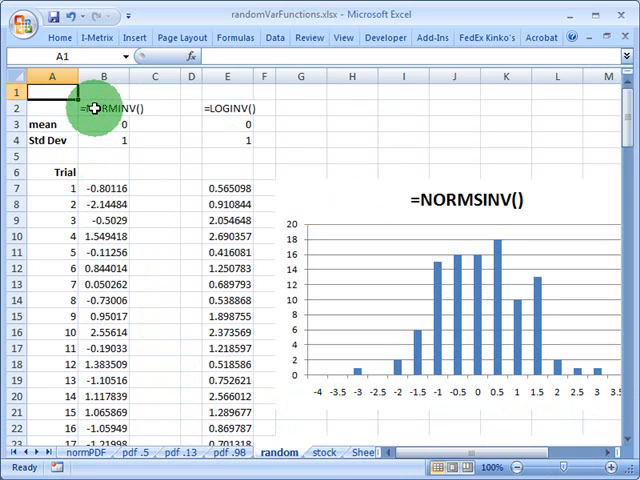
{"action": "left_click", "coordinate": [152, 140]}
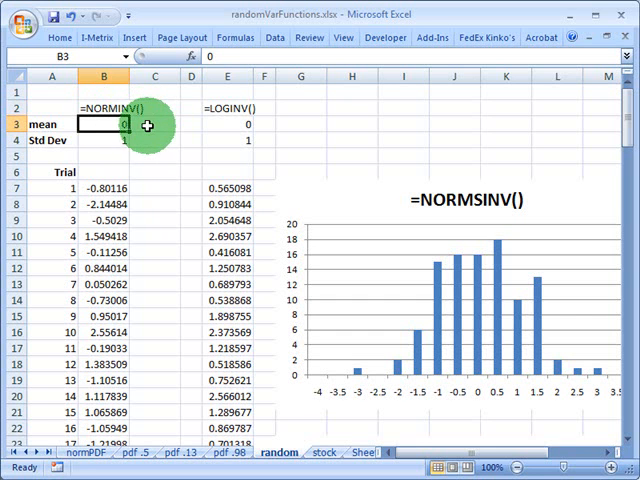
{"action": "left_click", "coordinate": [100, 138]}
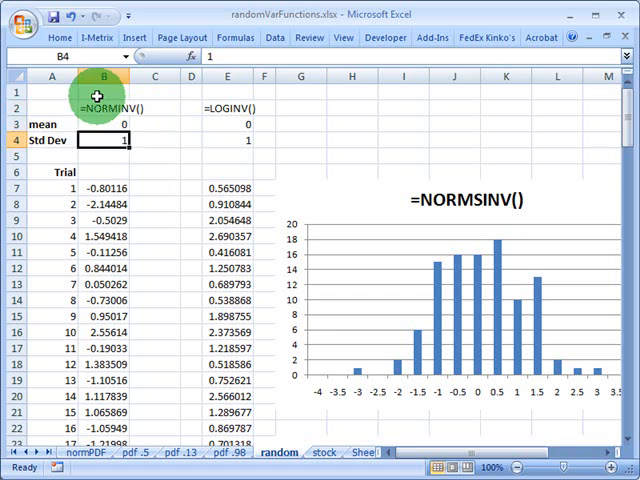
{"action": "left_click", "coordinate": [102, 92]}
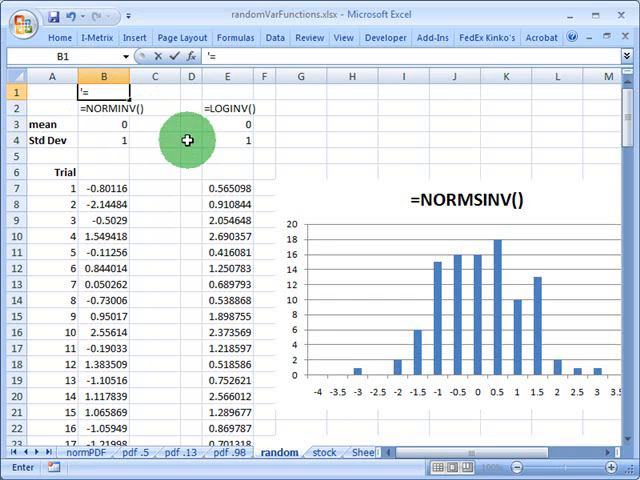
Enter the label =NORMSINV() in B1 and check the standard deviation input.
{"action": "type", "text": "NORMS"}
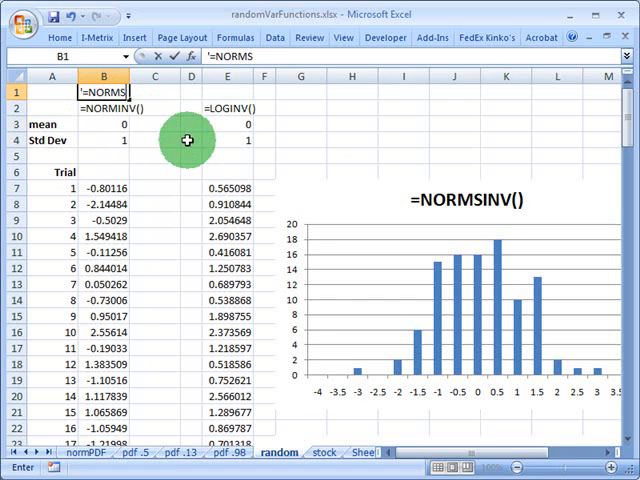
{"action": "type", "text": "INV()"}
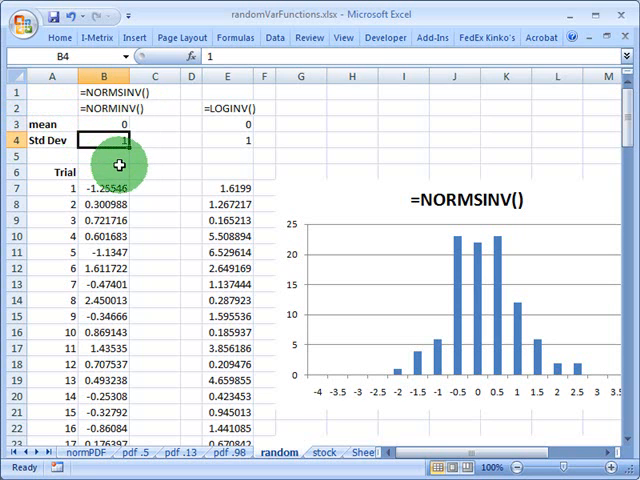
{"action": "left_click", "coordinate": [102, 90]}
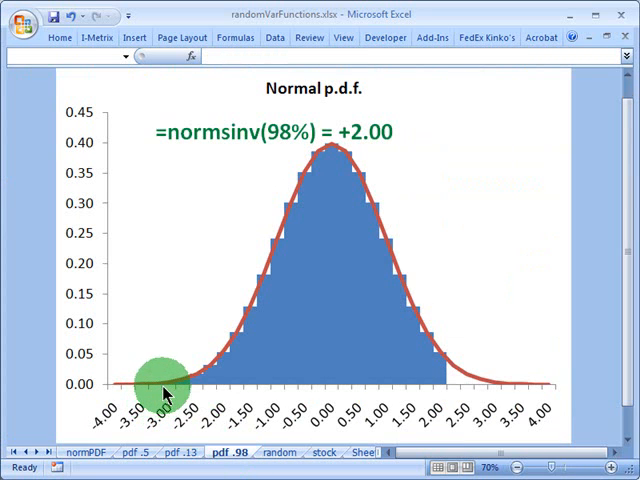
{"action": "mouse_move", "coordinate": [418, 296]}
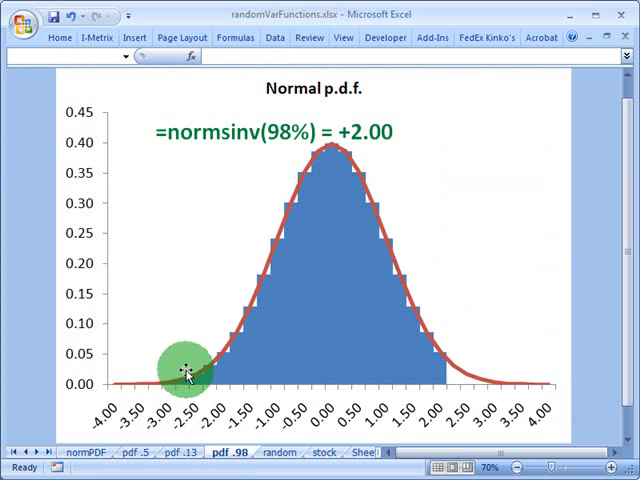
Return to the random sheet of =NORMINV(RAND(),$B$3,$B$4) trials.
{"action": "left_click", "coordinate": [276, 452]}
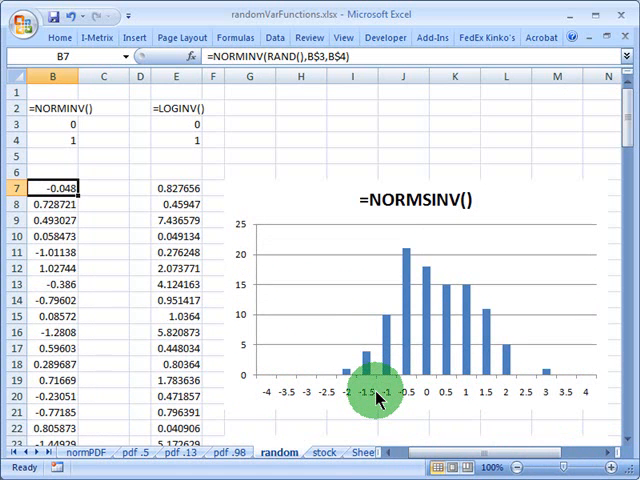
Recalculate twice with F9 to draw fresh NORMINV trial values and histograms.
{"action": "key", "text": "F9"}
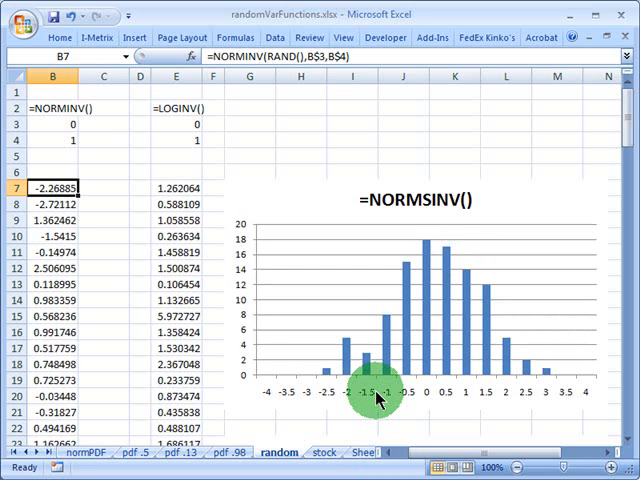
{"action": "key", "text": "f9"}
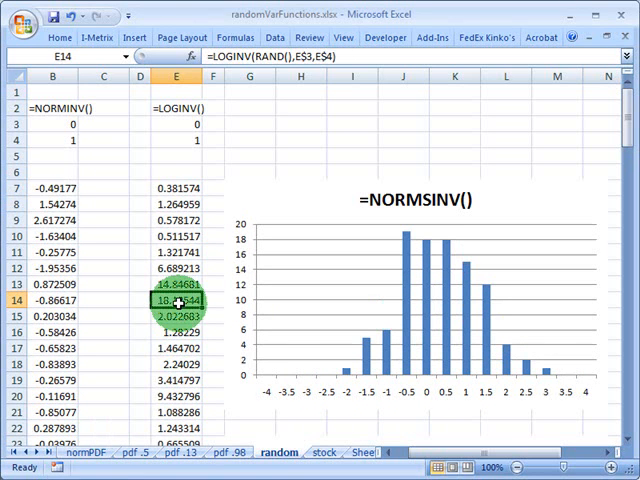
Inspect the =LOGINV(RAND(),$E$3,$E$4) trial formula, recalculate it, and move to the stock sheet.
{"action": "left_click", "coordinate": [52, 104]}
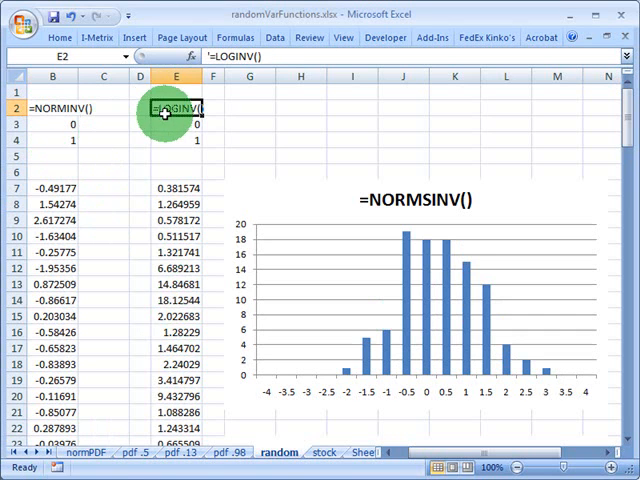
{"action": "mouse_move", "coordinate": [168, 150]}
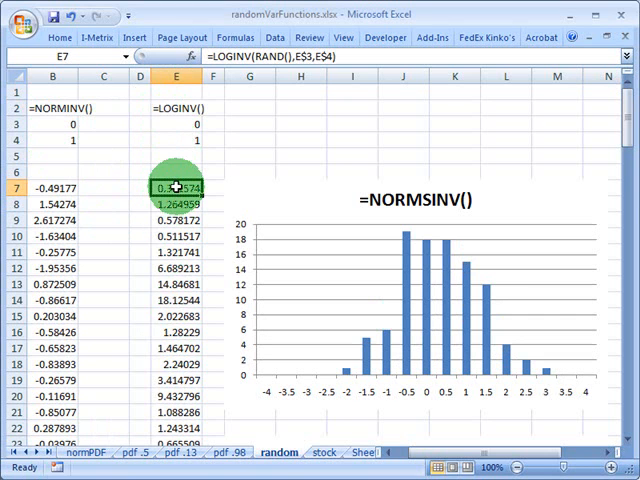
{"action": "mouse_move", "coordinate": [248, 316]}
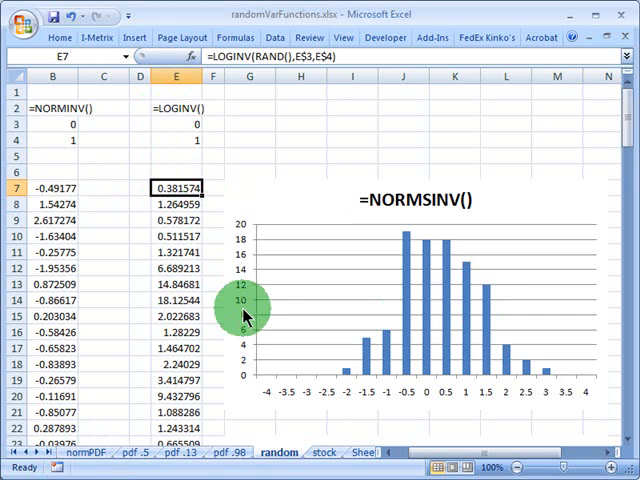
{"action": "double_click", "coordinate": [176, 188]}
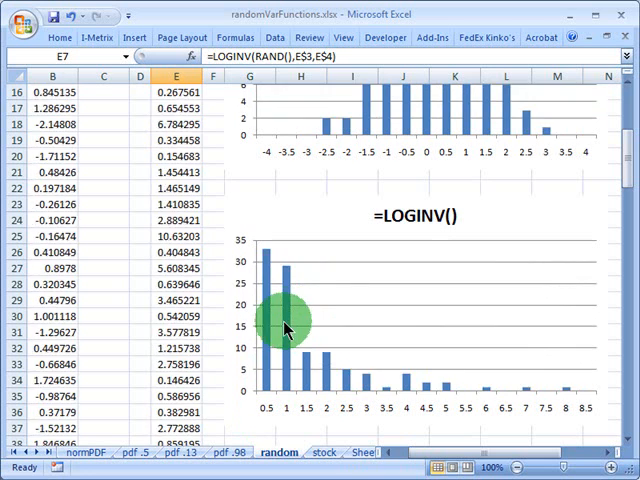
{"action": "key", "text": "F9"}
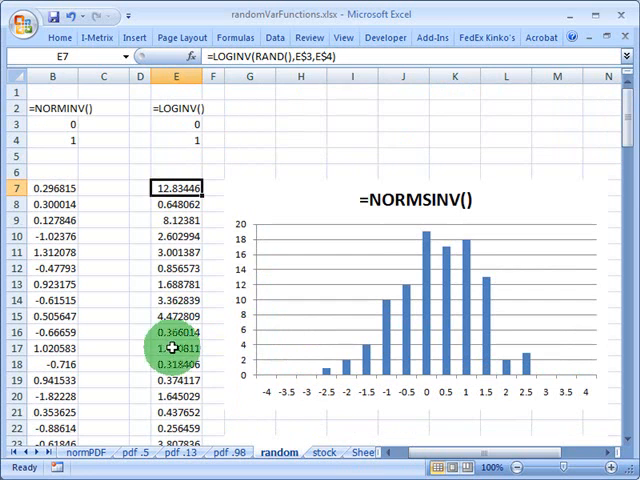
{"action": "left_click", "coordinate": [312, 452]}
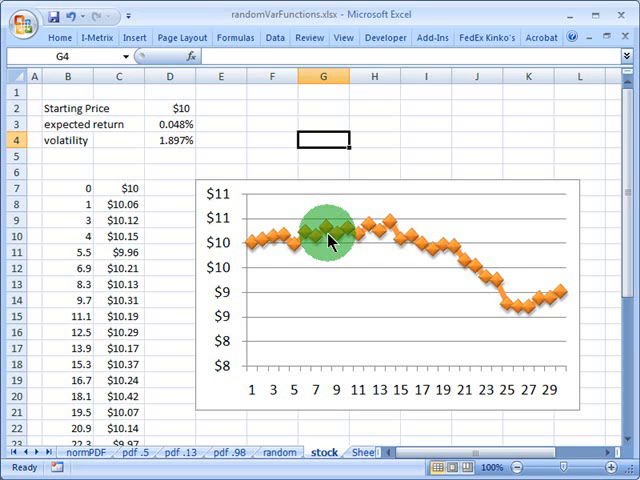
{"action": "mouse_move", "coordinate": [330, 236]}
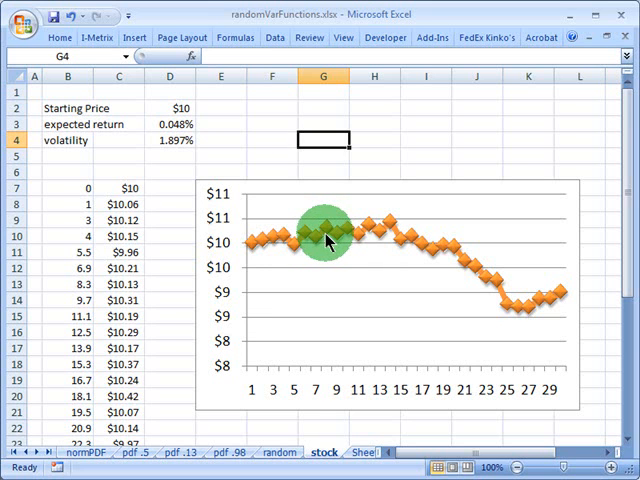
{"action": "mouse_move", "coordinate": [520, 312]}
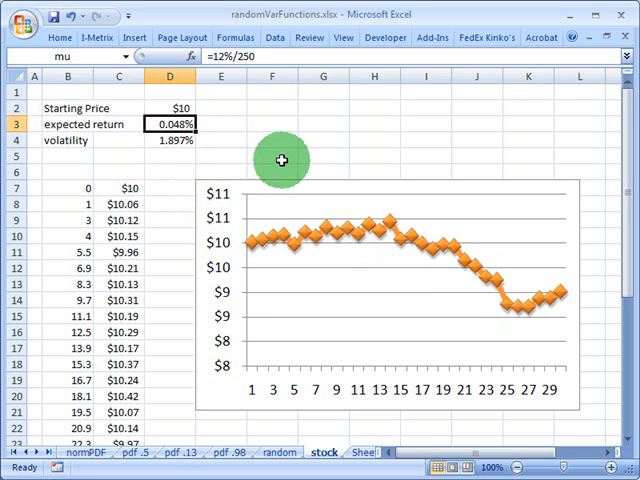
{"action": "mouse_move", "coordinate": [256, 164]}
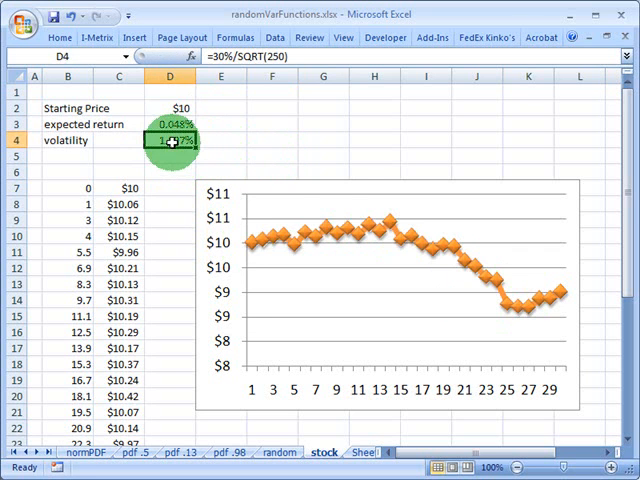
{"action": "double_click", "coordinate": [176, 140]}
{"action": "type", "text": "sigma"}
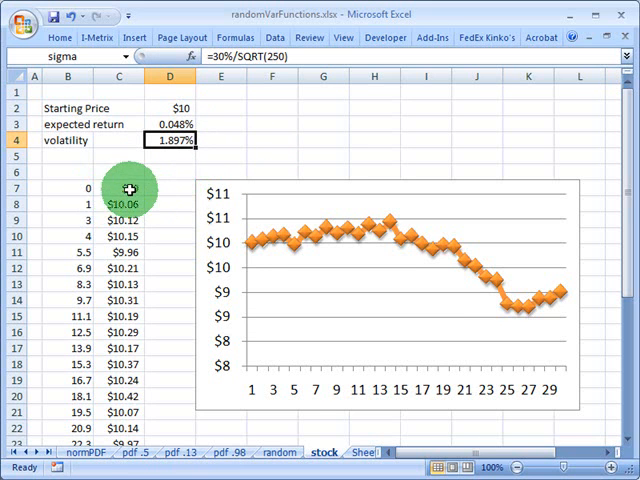
Inspect the day 0 starting price link and the day 1 price formula of previous price times (mu+sigma*random).
{"action": "left_click", "coordinate": [120, 188]}
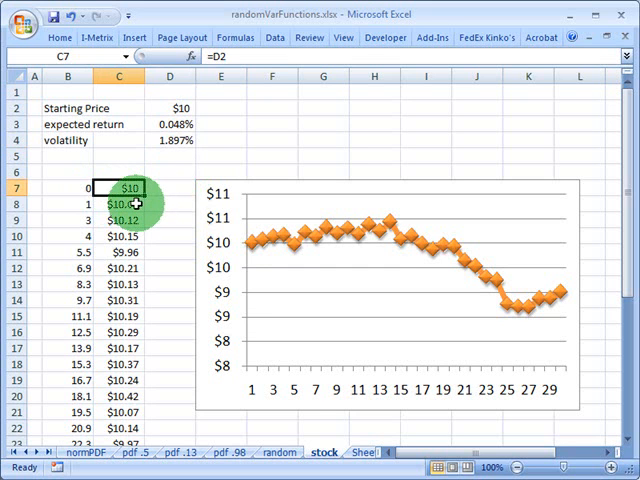
{"action": "left_click", "coordinate": [122, 204]}
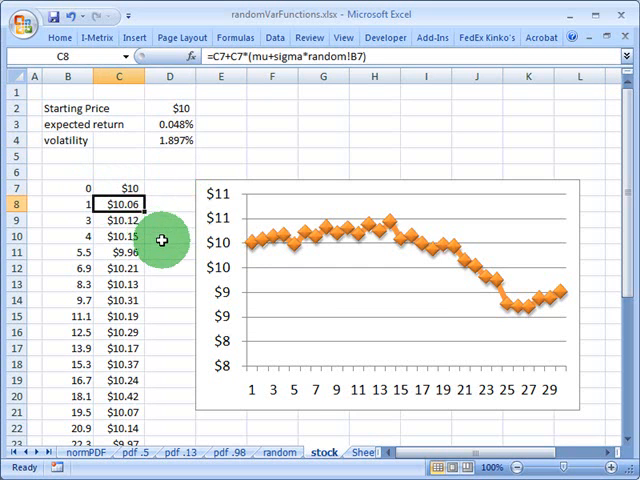
{"action": "mouse_move", "coordinate": [128, 328]}
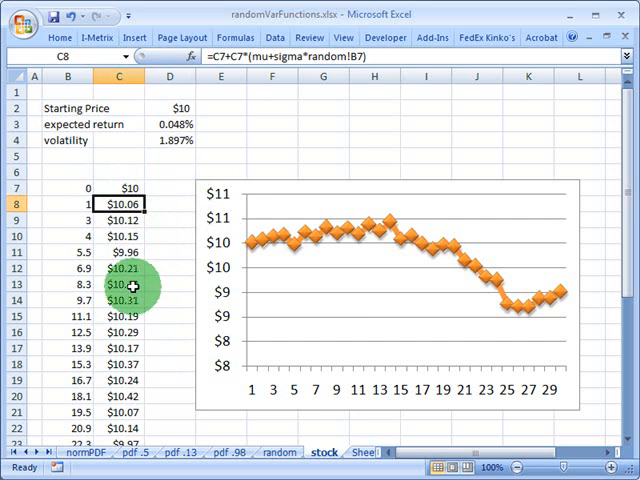
{"action": "double_click", "coordinate": [120, 204]}
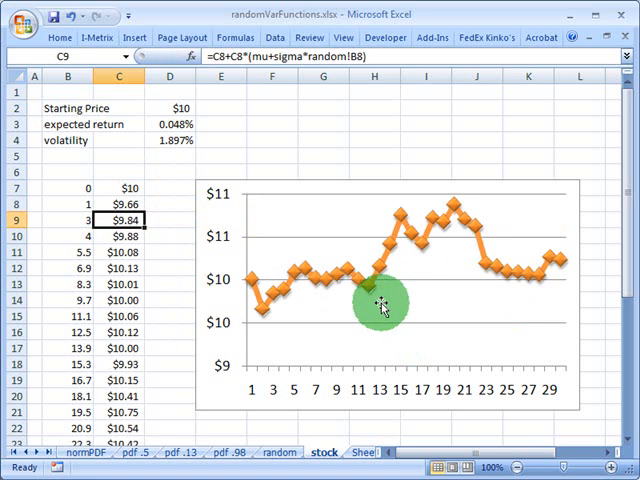
Recalculate three times for new random price paths and check the volatility input =30%/SQRT(250).
{"action": "key", "text": "f9"}
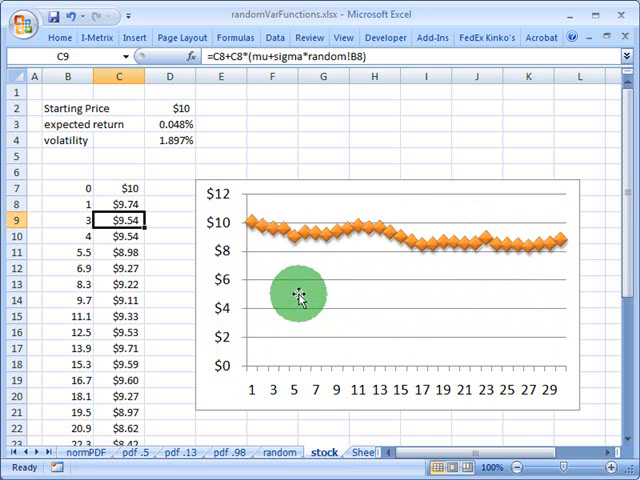
{"action": "key", "text": "f9"}
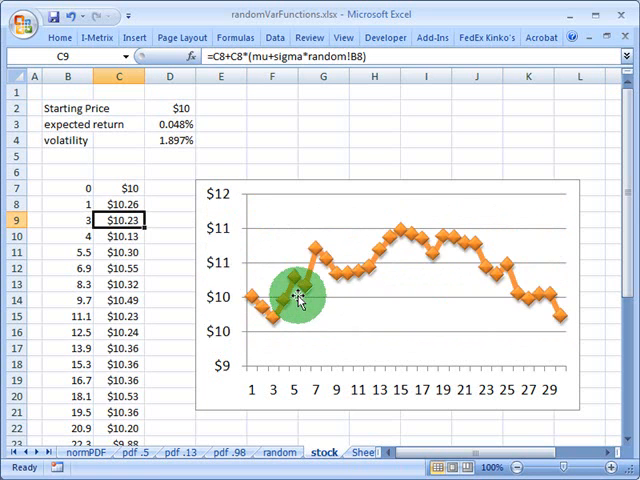
{"action": "key", "text": "f9"}
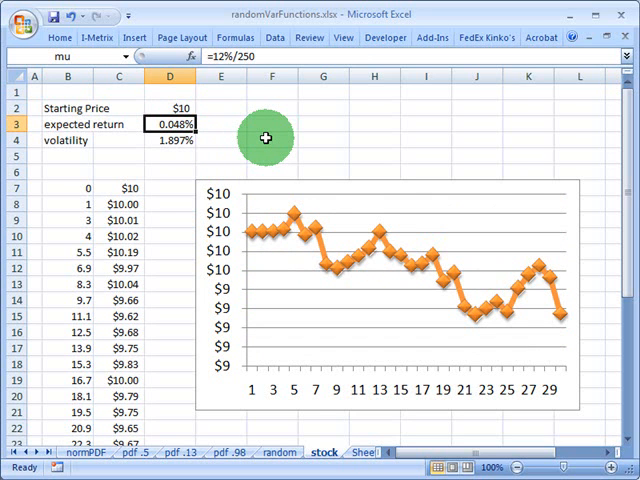
{"action": "left_click", "coordinate": [170, 140]}
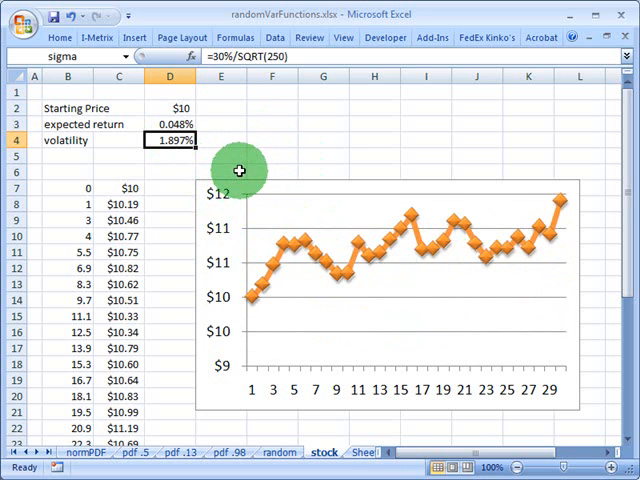
{"action": "mouse_move", "coordinate": [222, 204]}
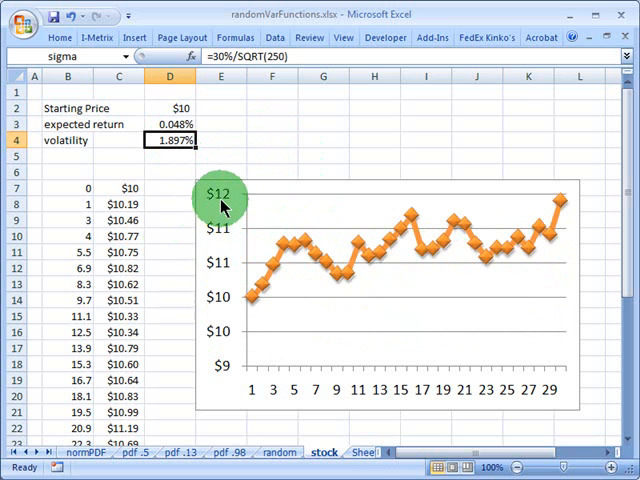